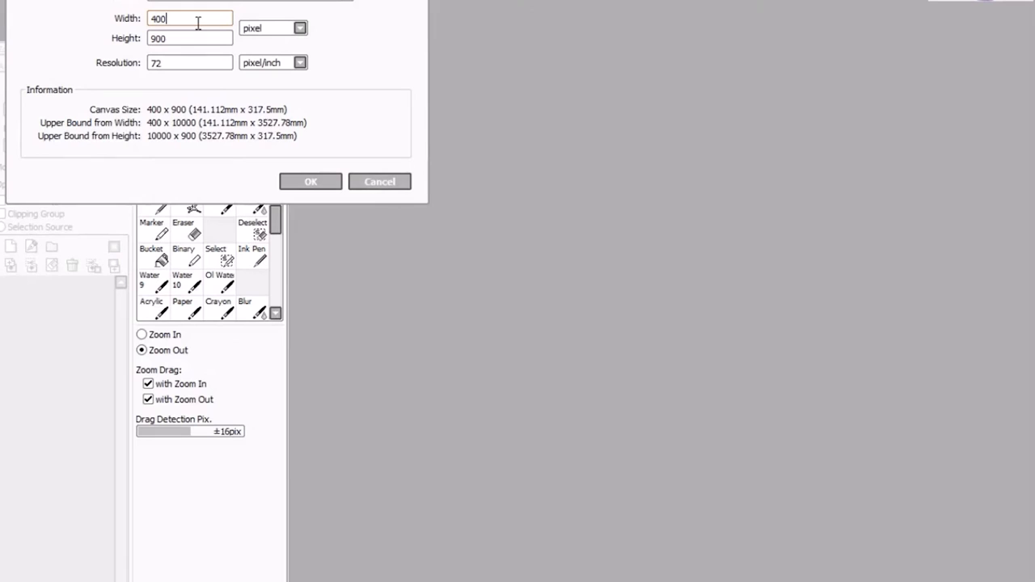
Confirm a new 400 × 900 pixel blank canvas
{"action": "left_click", "coordinate": [310, 181]}
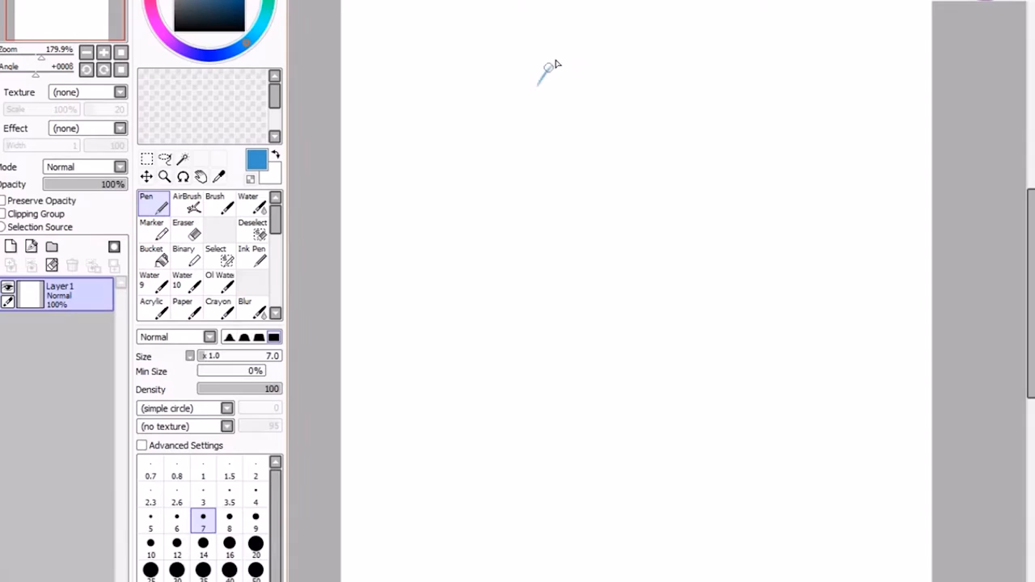
Sketch a loose blue oval for the head, then zoom in on the face
{"action": "left_click_drag", "start_coordinate": [550, 65], "coordinate": [590, 412]}
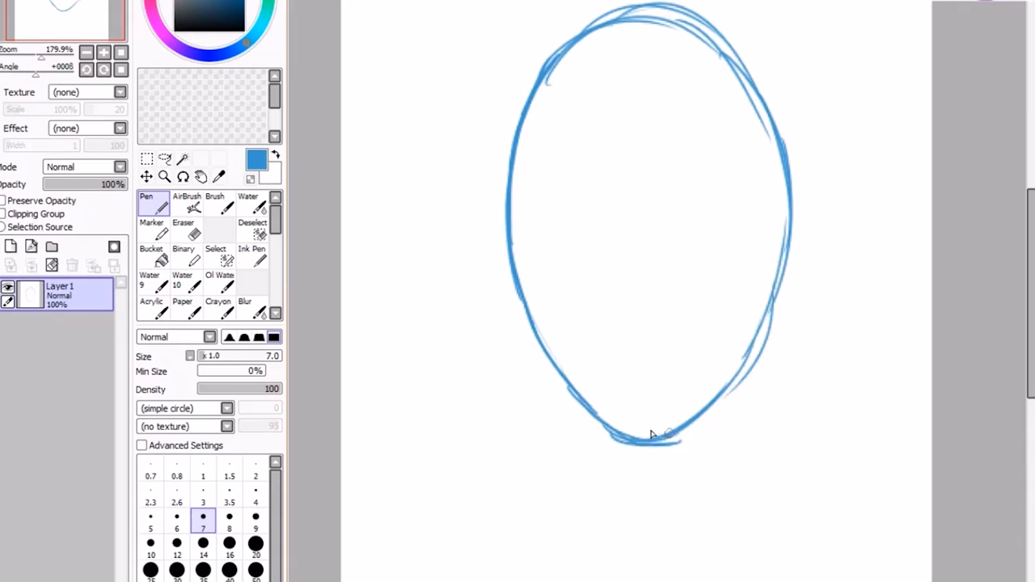
{"action": "left_click", "coordinate": [165, 158]}
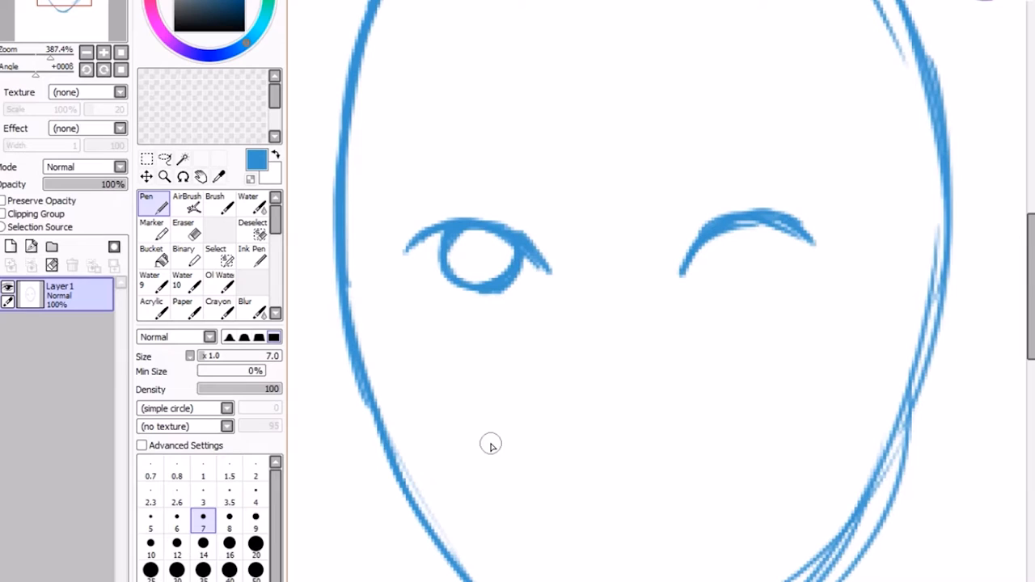
Erase stray strokes under the left eye and refine its outer corner
{"action": "left_click", "coordinate": [183, 228]}
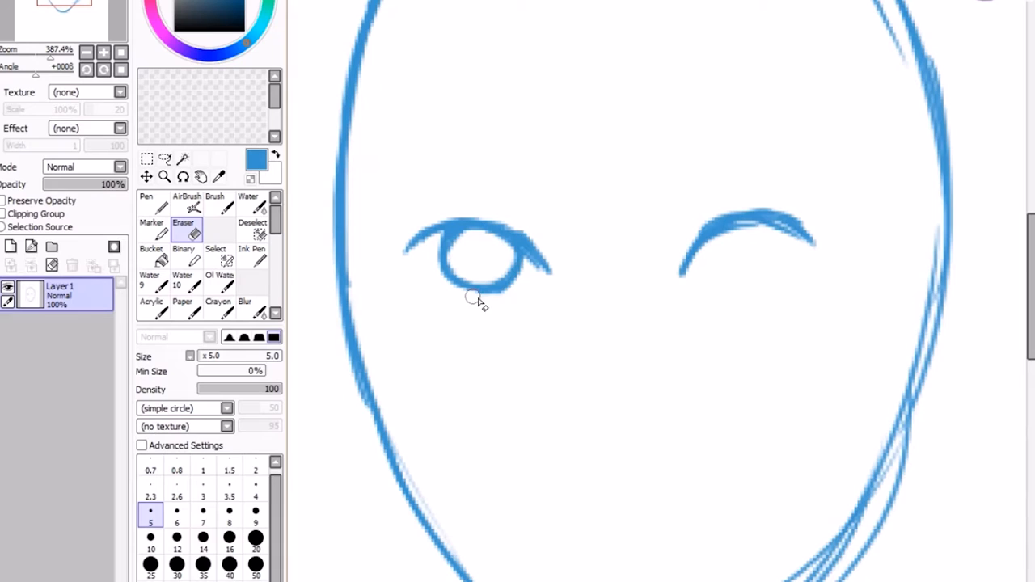
{"action": "left_click", "coordinate": [147, 202]}
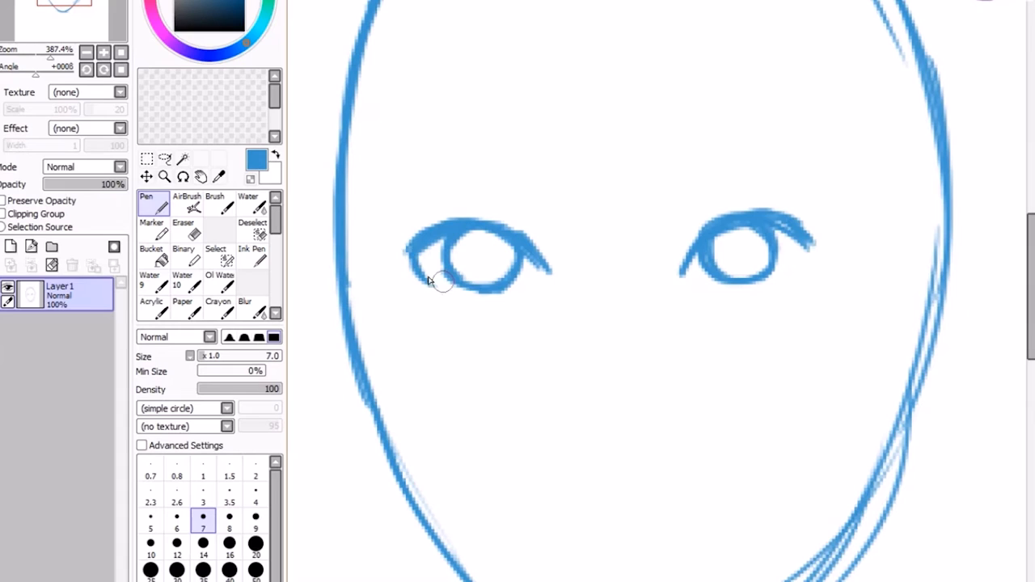
{"action": "left_click_drag", "start_coordinate": [704, 283], "coordinate": [807, 257]}
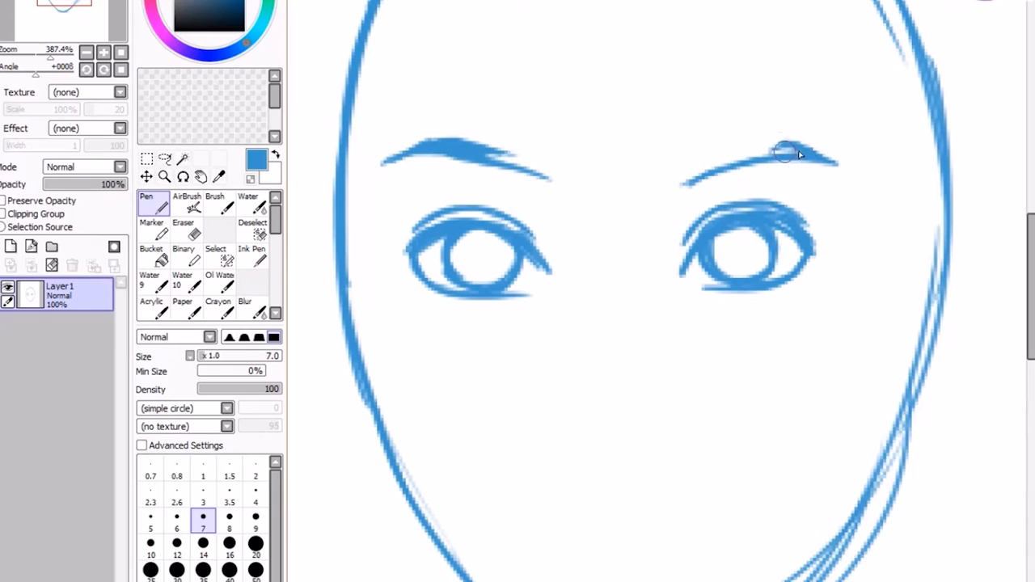
Thicken the right eyebrow with a broad stroke
{"action": "left_click_drag", "start_coordinate": [837, 158], "coordinate": [704, 157]}
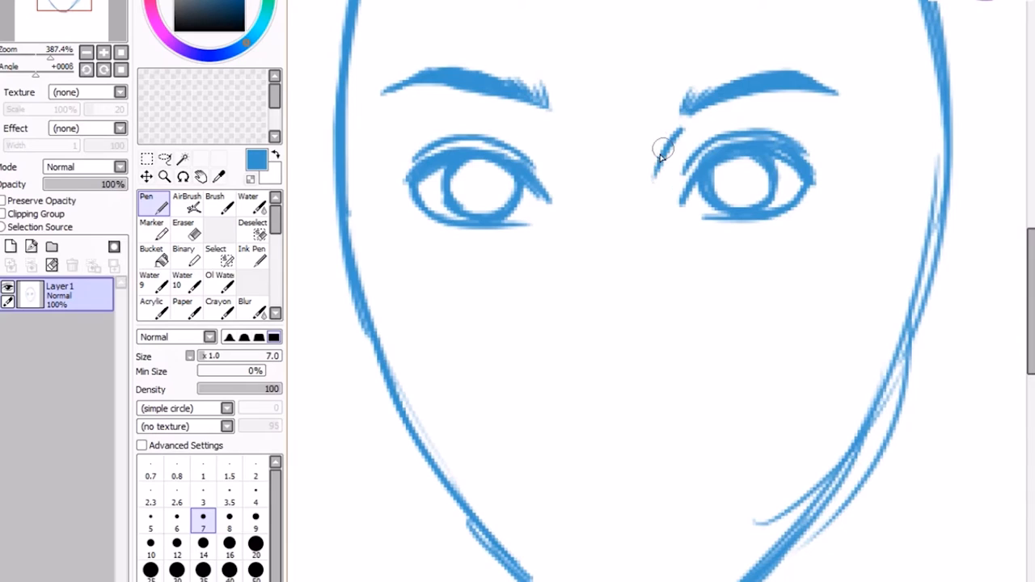
Draw the nose bridge down from the right eye and the upper lip below
{"action": "left_click_drag", "start_coordinate": [663, 149], "coordinate": [653, 242]}
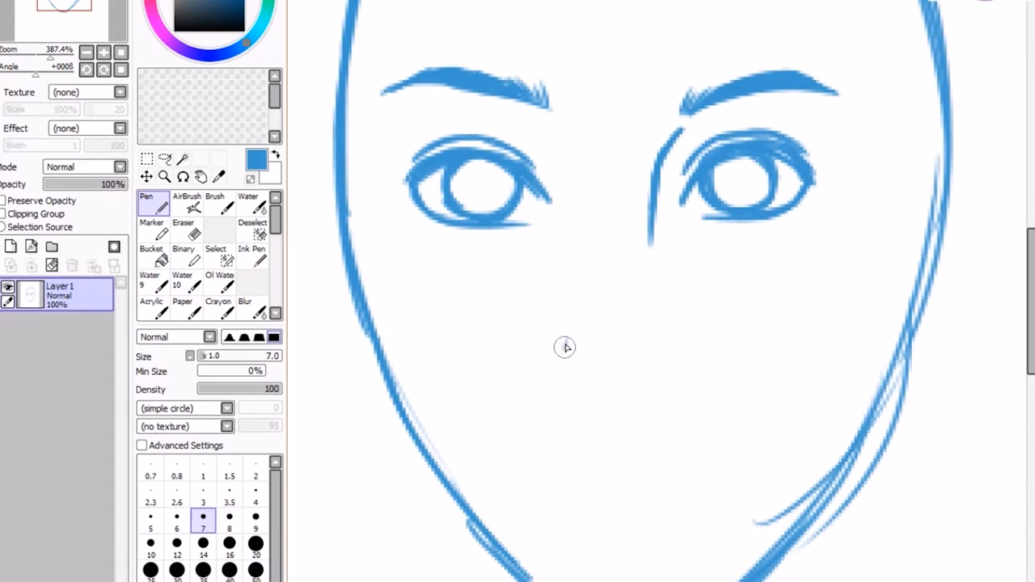
{"action": "left_click_drag", "start_coordinate": [567, 344], "coordinate": [594, 372]}
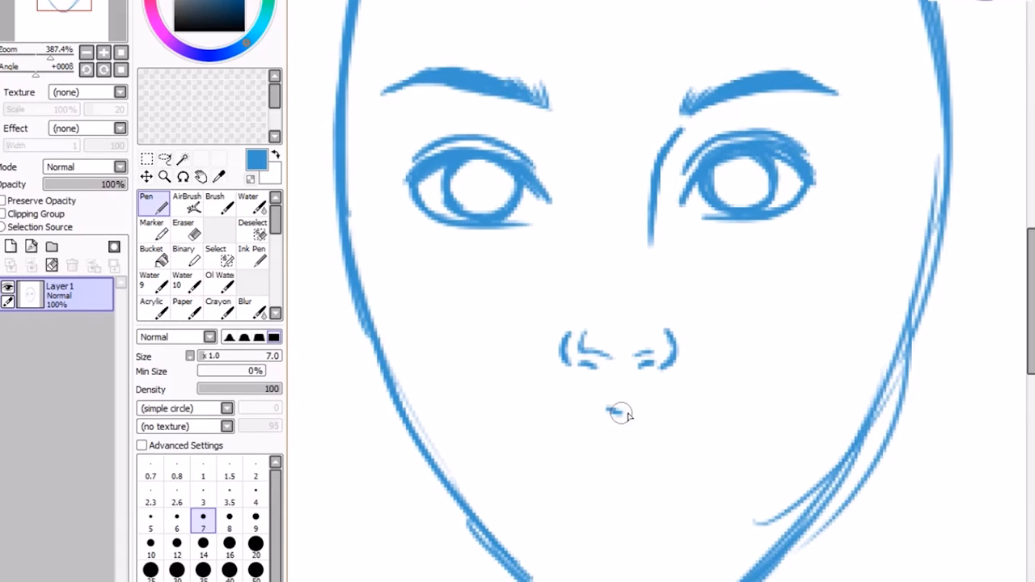
{"action": "left_click_drag", "start_coordinate": [566, 417], "coordinate": [679, 416]}
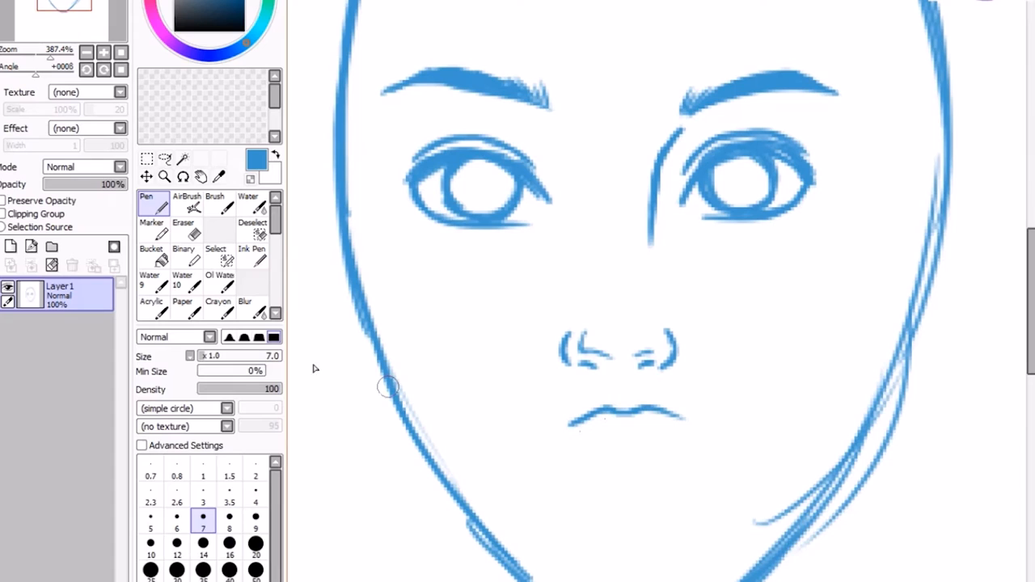
Move the upper lip line lower and draw the line where the lips meet
{"action": "left_click", "coordinate": [147, 177]}
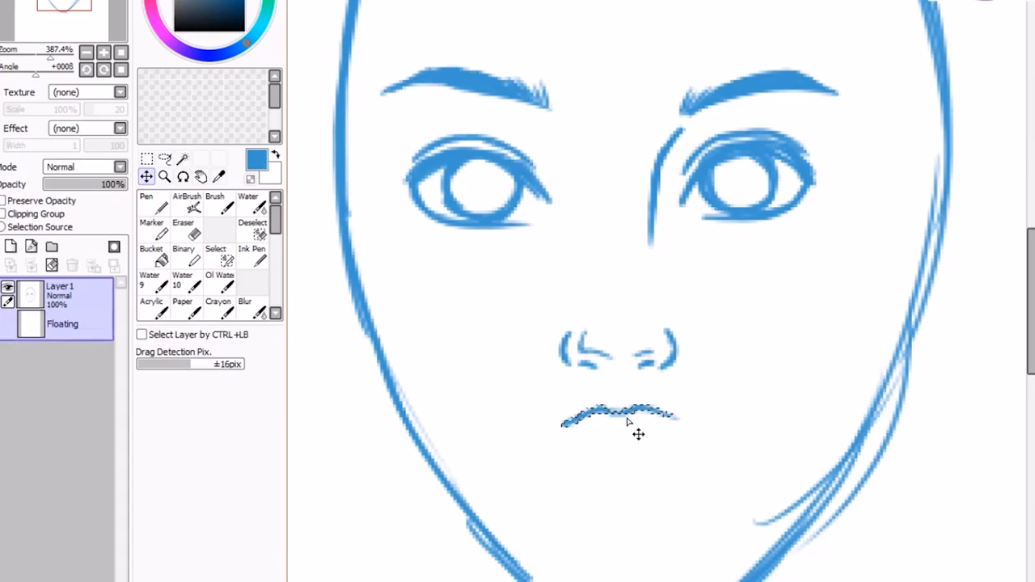
{"action": "left_click", "coordinate": [183, 234]}
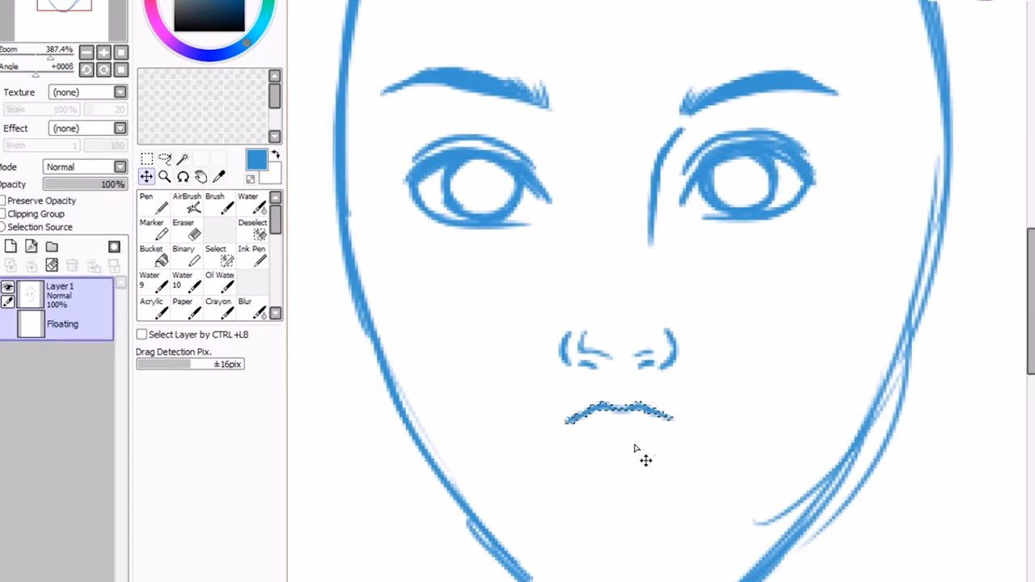
{"action": "left_click", "coordinate": [146, 202]}
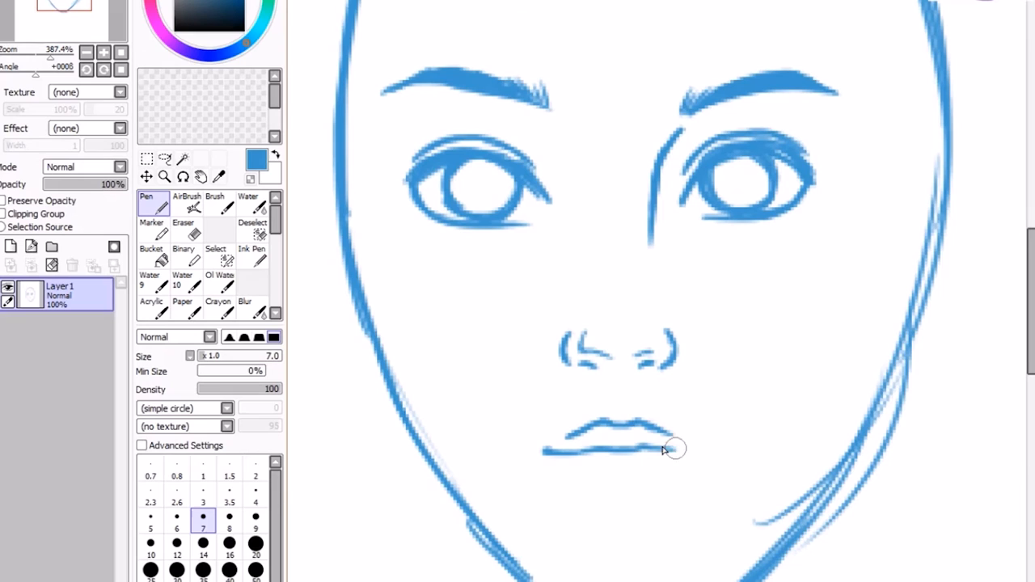
{"action": "left_click_drag", "start_coordinate": [676, 449], "coordinate": [570, 485]}
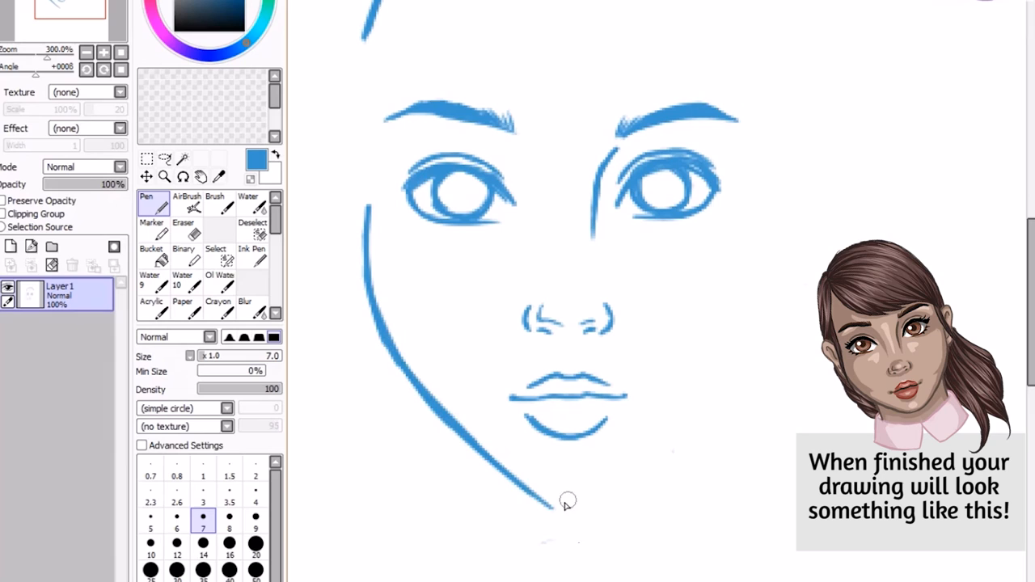
Draw the left jawline down to the chin and continue up the right side
{"action": "left_click_drag", "start_coordinate": [566, 501], "coordinate": [753, 335]}
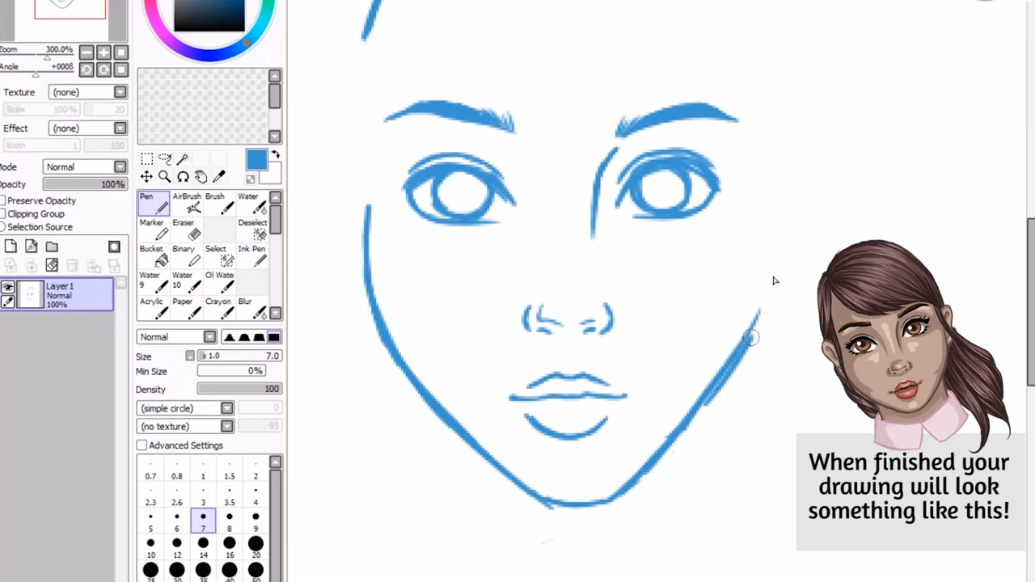
{"action": "left_click", "coordinate": [183, 229]}
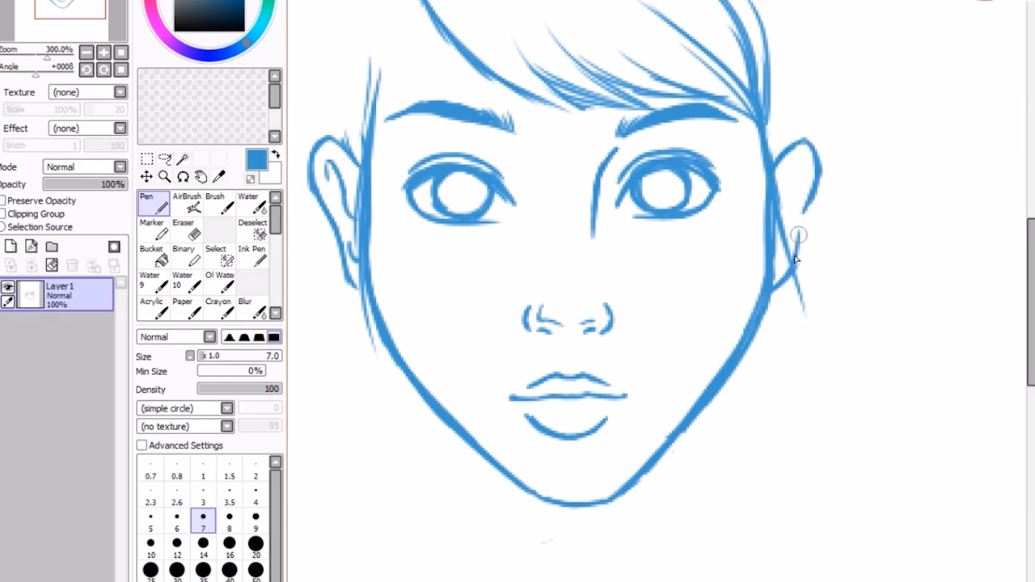
Zoom out to view the whole face sketch
{"action": "left_click", "coordinate": [164, 176]}
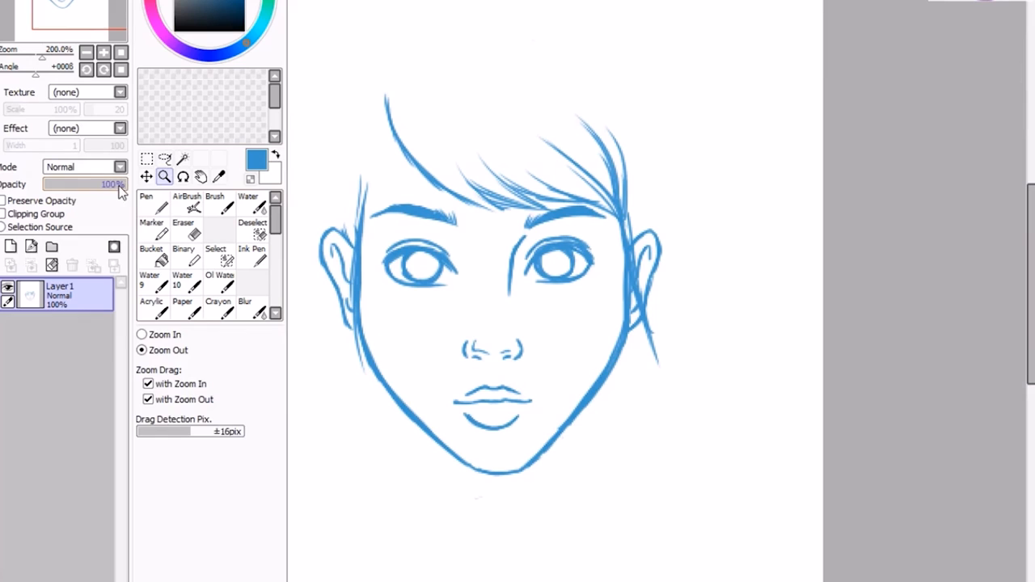